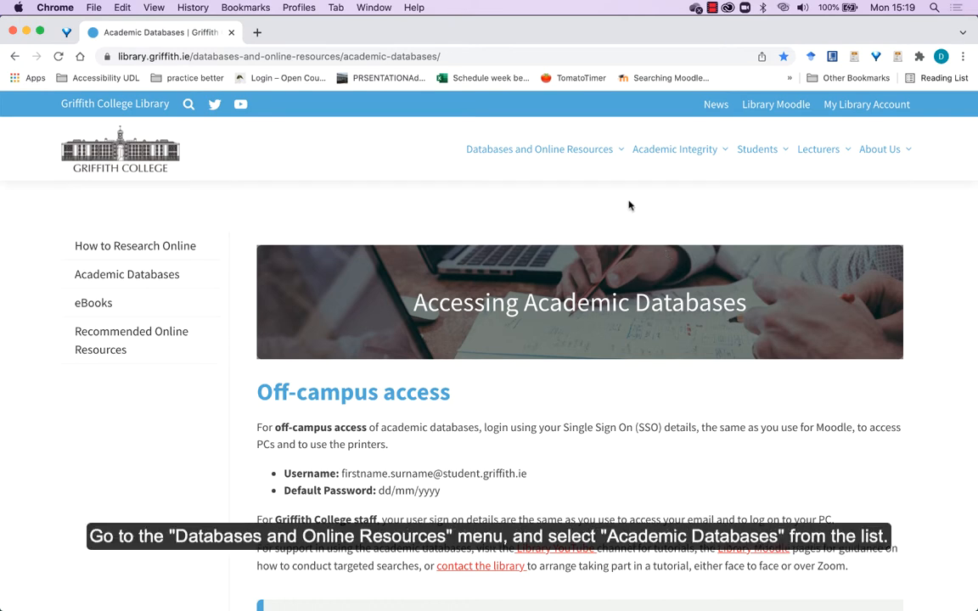
Step: Open SAGE Journals via the Sage entry on the library's Academic Databases page
click(539, 149)
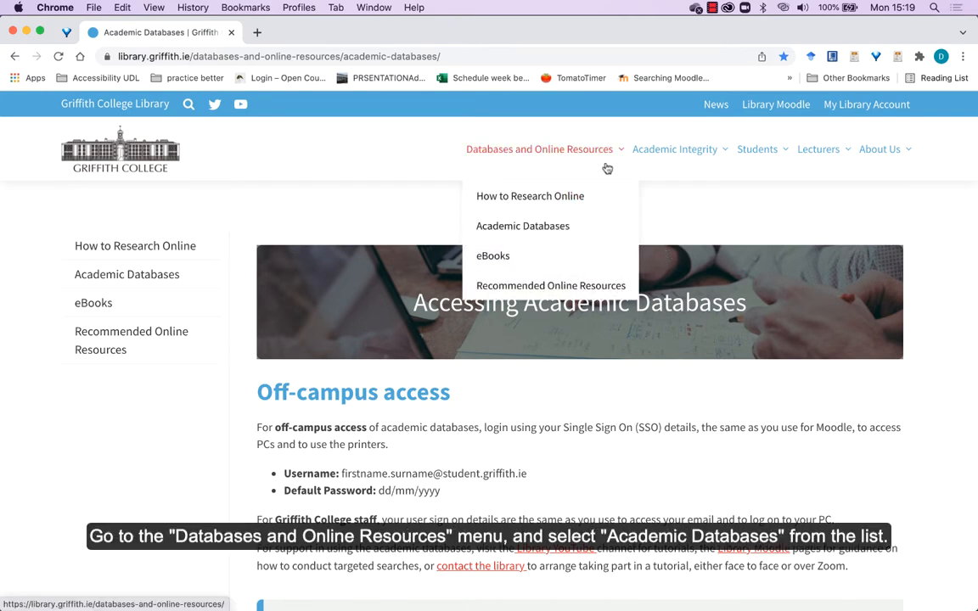
click(522, 226)
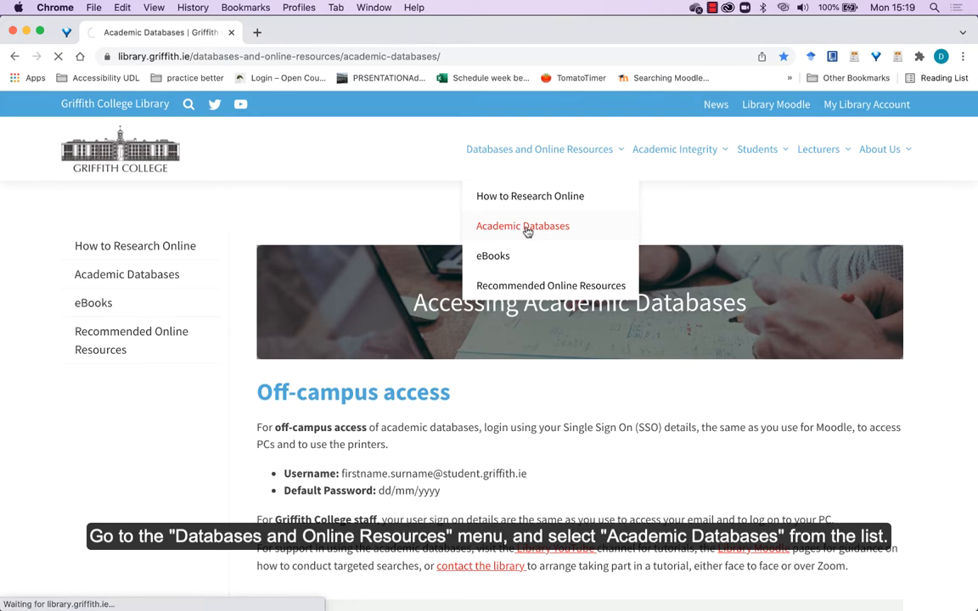
scroll(down, 3)
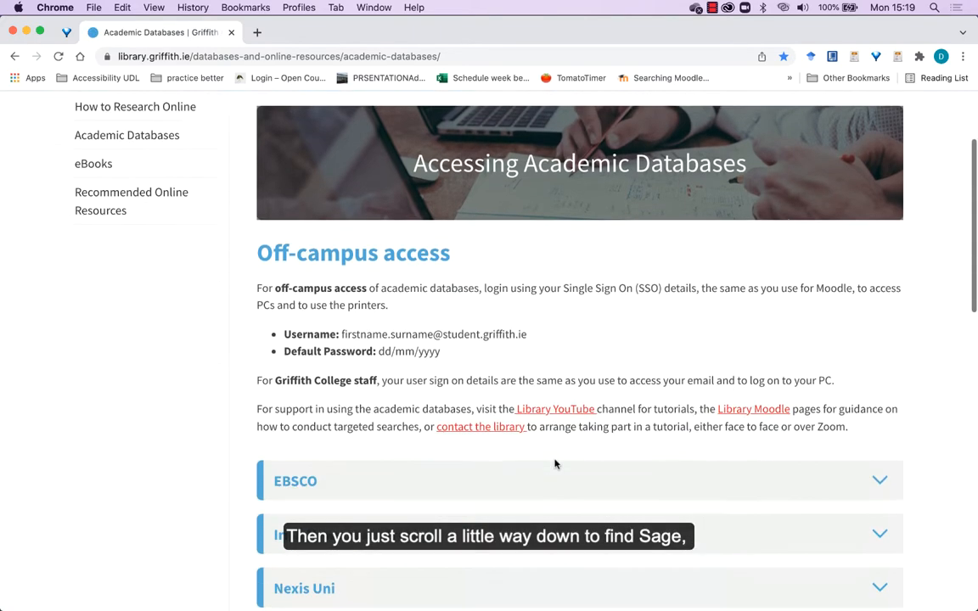
scroll(down, 3)
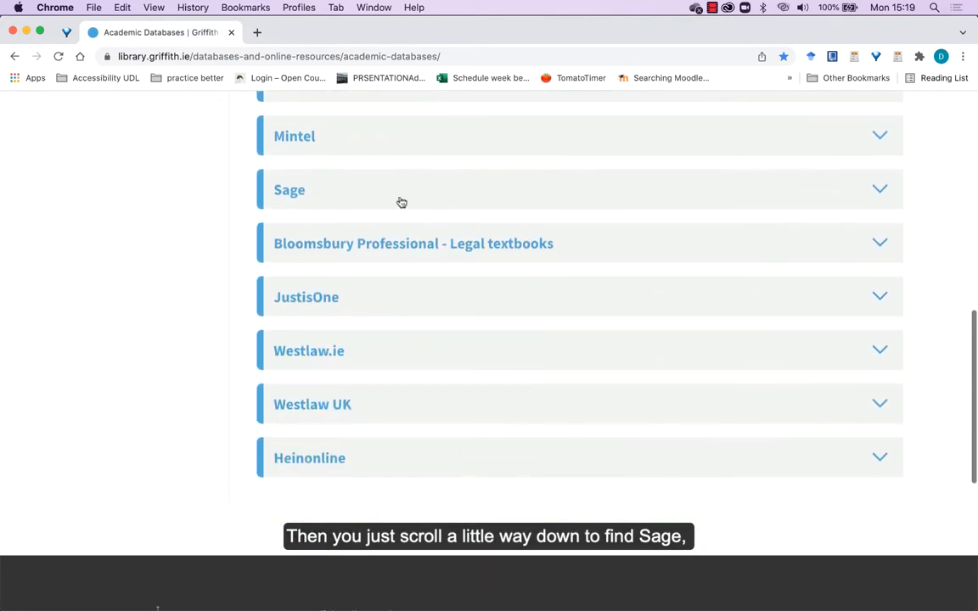
click(289, 189)
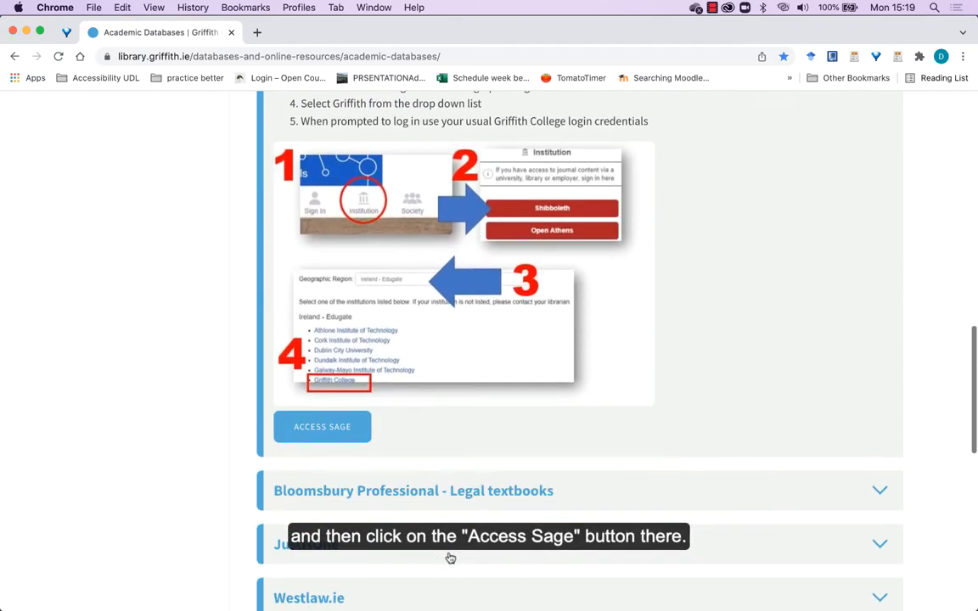
click(321, 426)
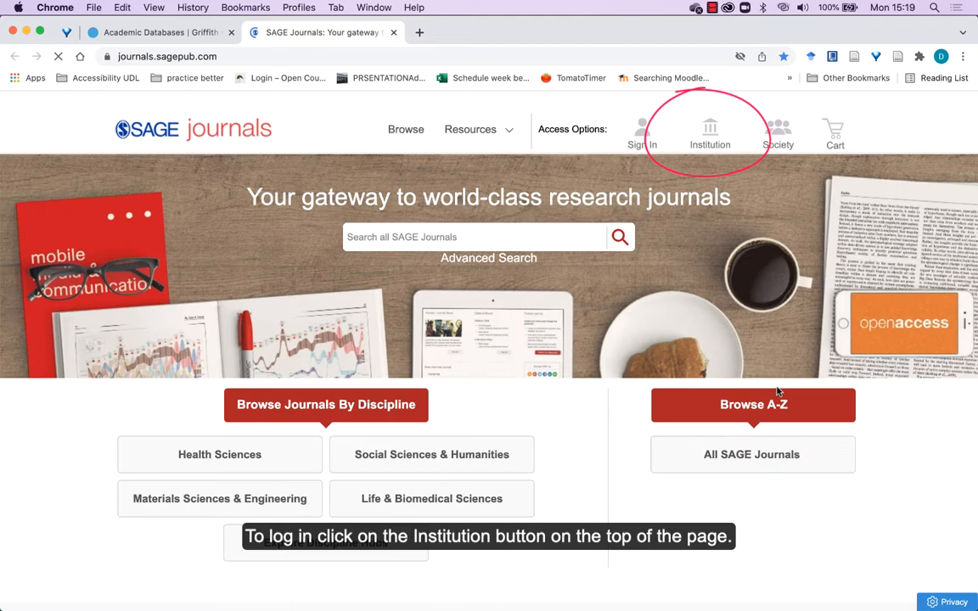
Step: Choose institutional access, selecting Ireland - Edugate and then Griffith College
click(710, 133)
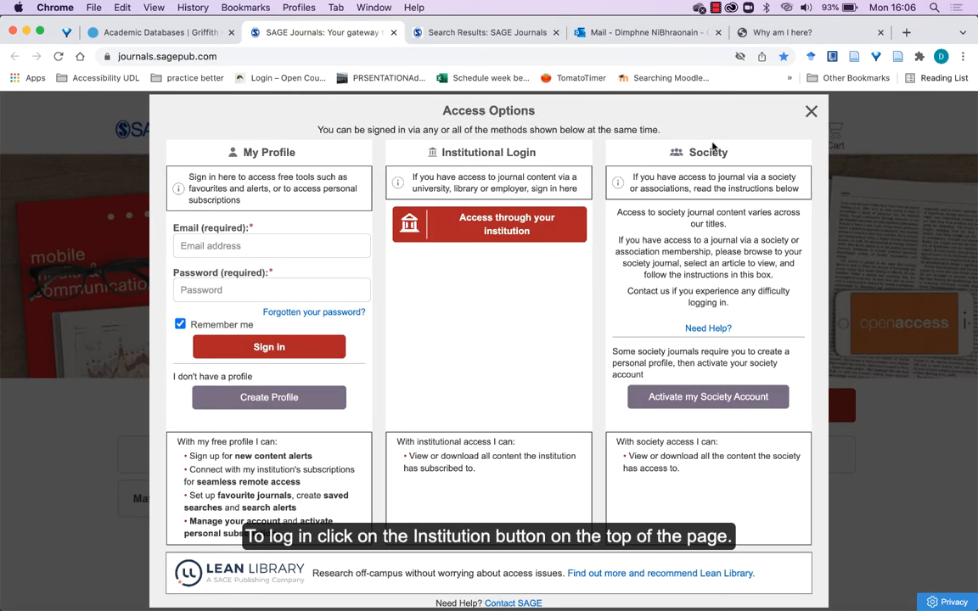
mouse_move(588, 302)
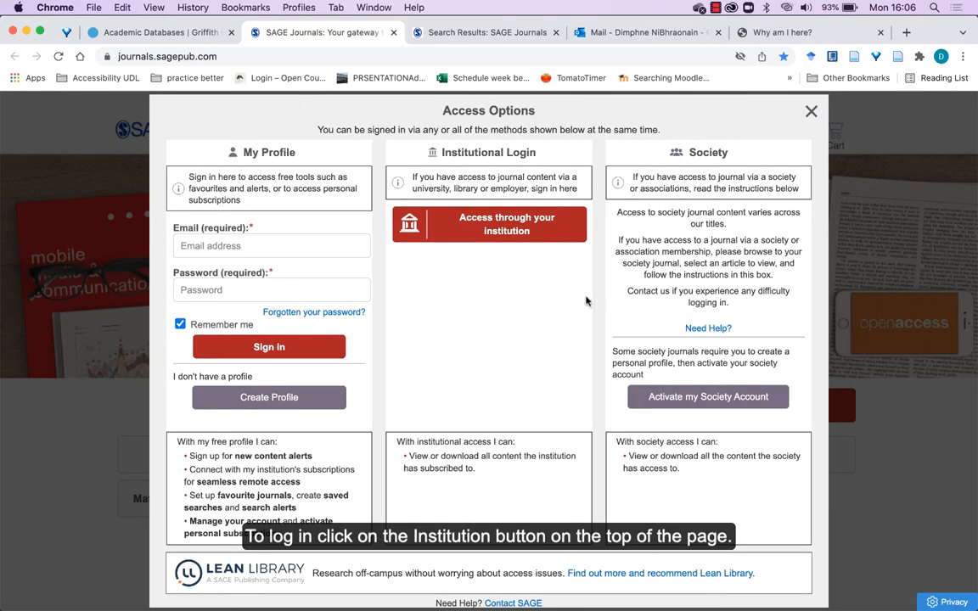
click(506, 224)
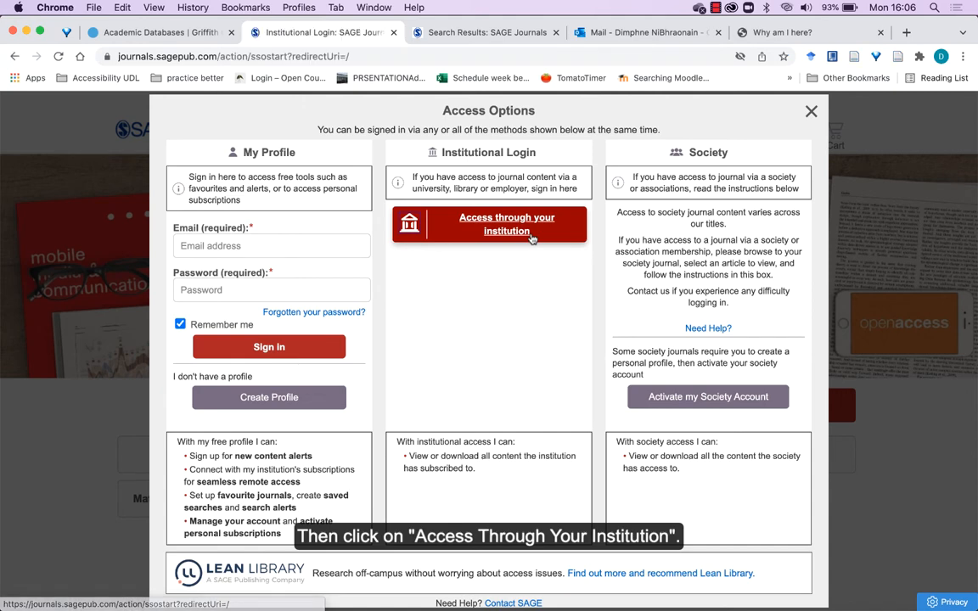
click(507, 224)
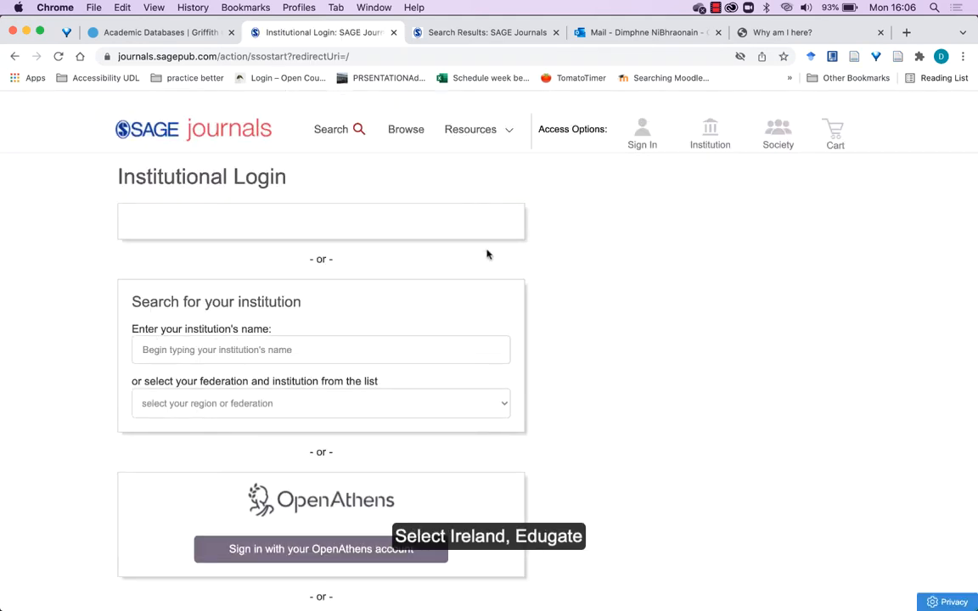
click(321, 403)
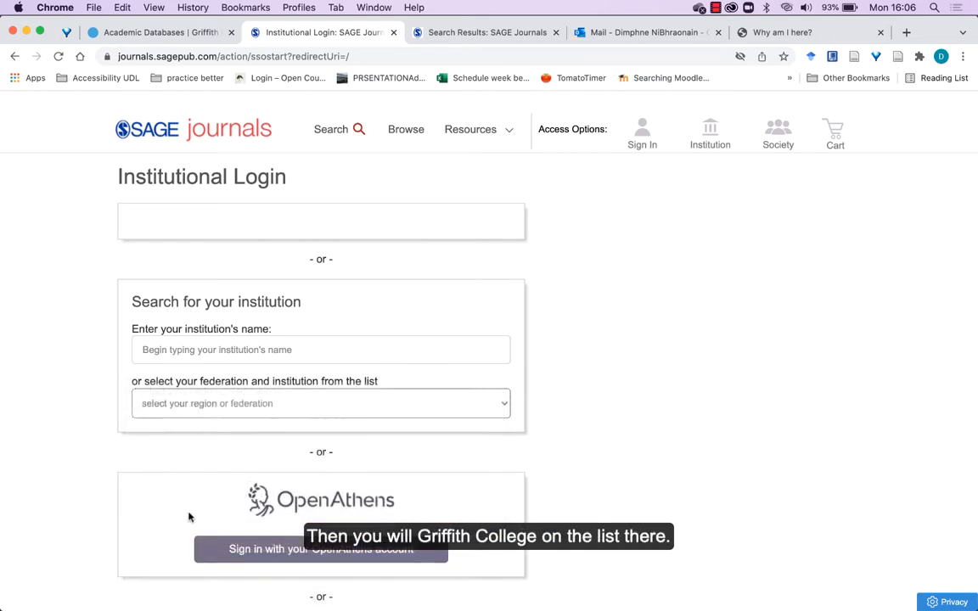
click(321, 403)
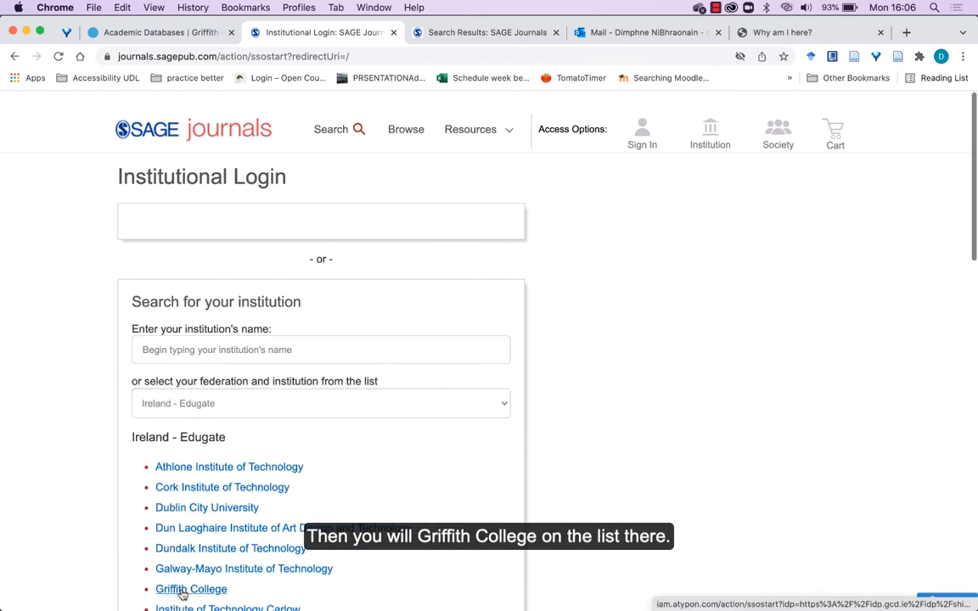
click(191, 589)
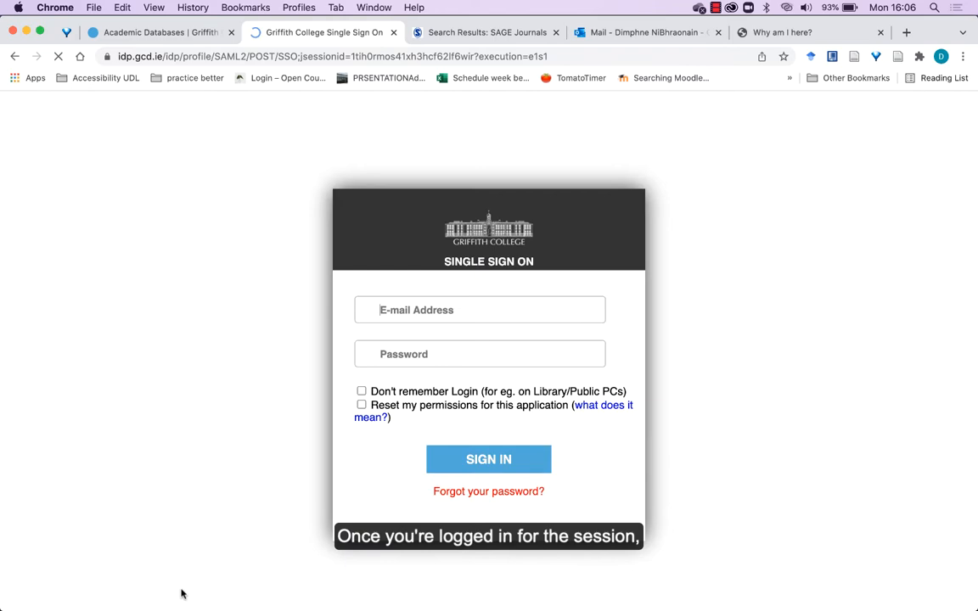
Step: Start entering college e-mail and password in the Griffith College Single Sign On form
click(489, 459)
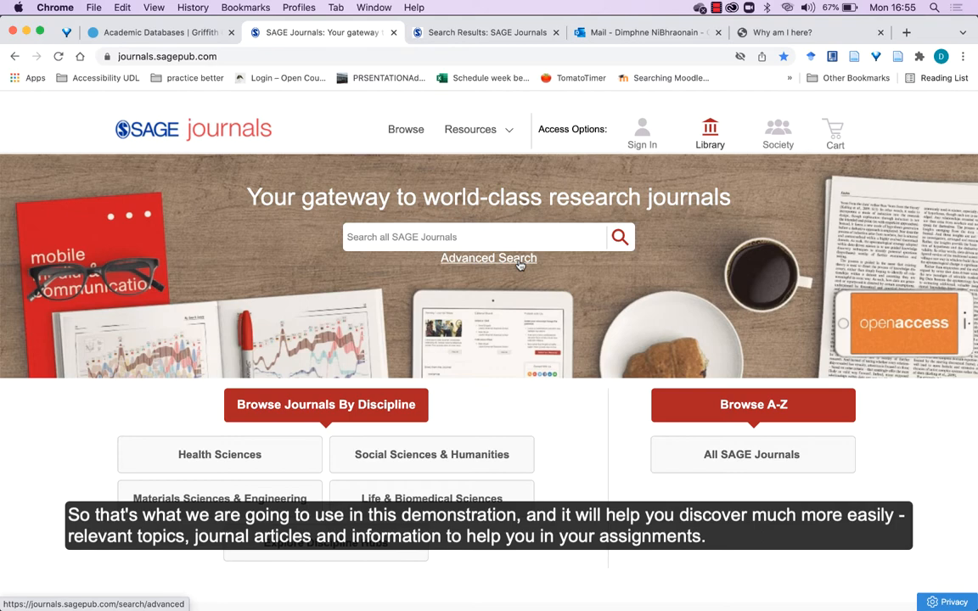
mouse_move(677, 14)
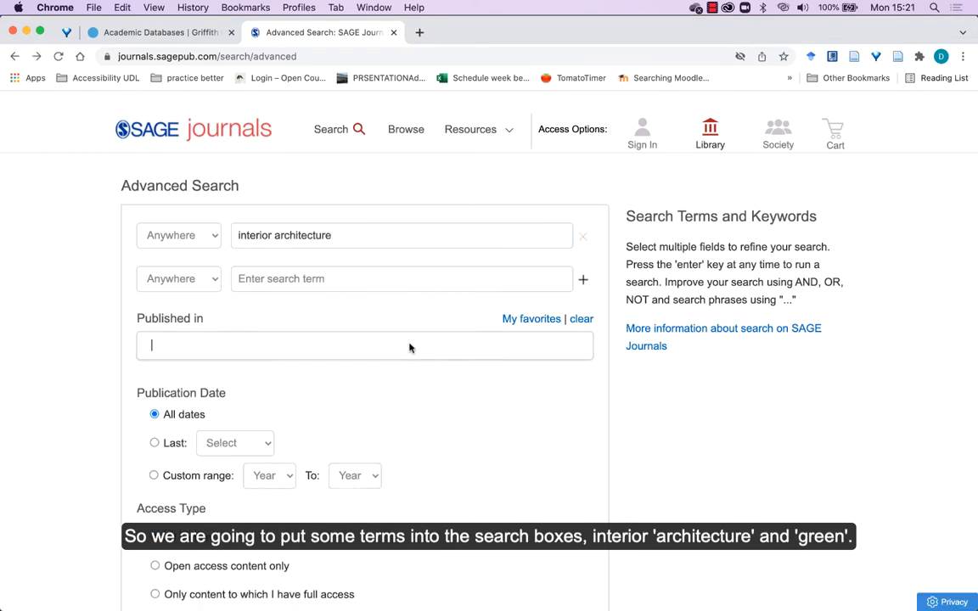
Step: Run an advanced search for 'interior architecture' AND 'green', returning 3,514 results
text(gree)
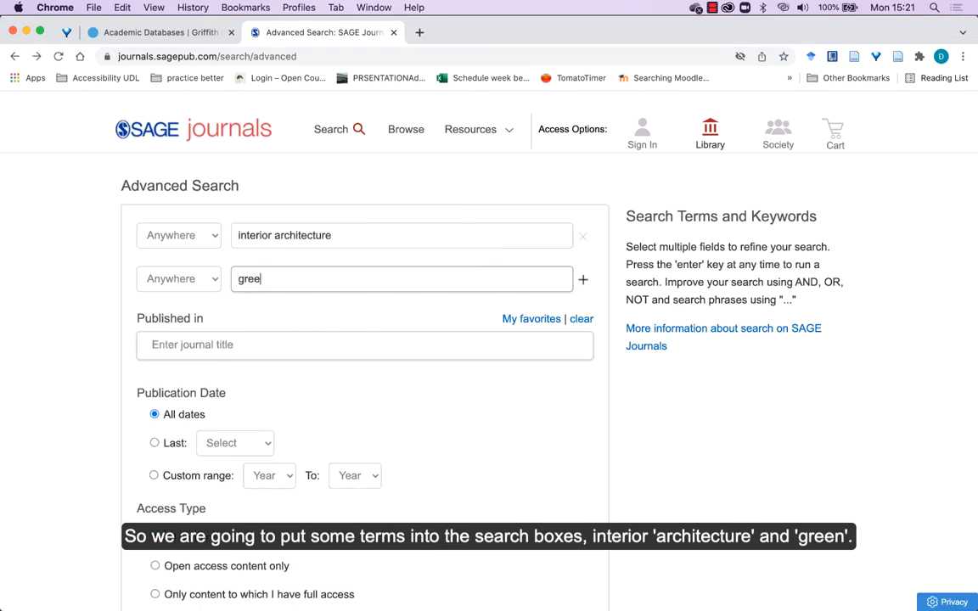
scroll(down, 3)
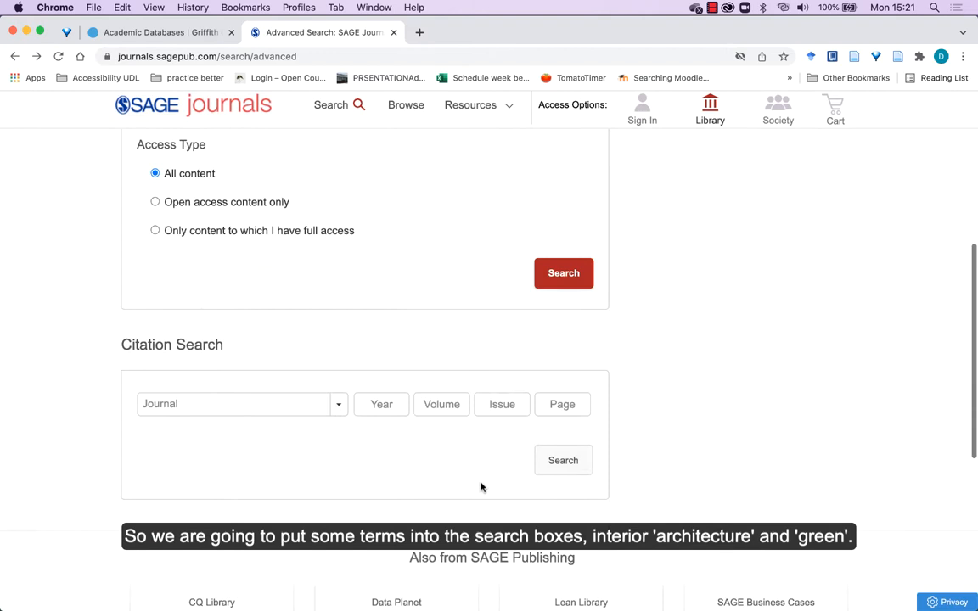
click(563, 273)
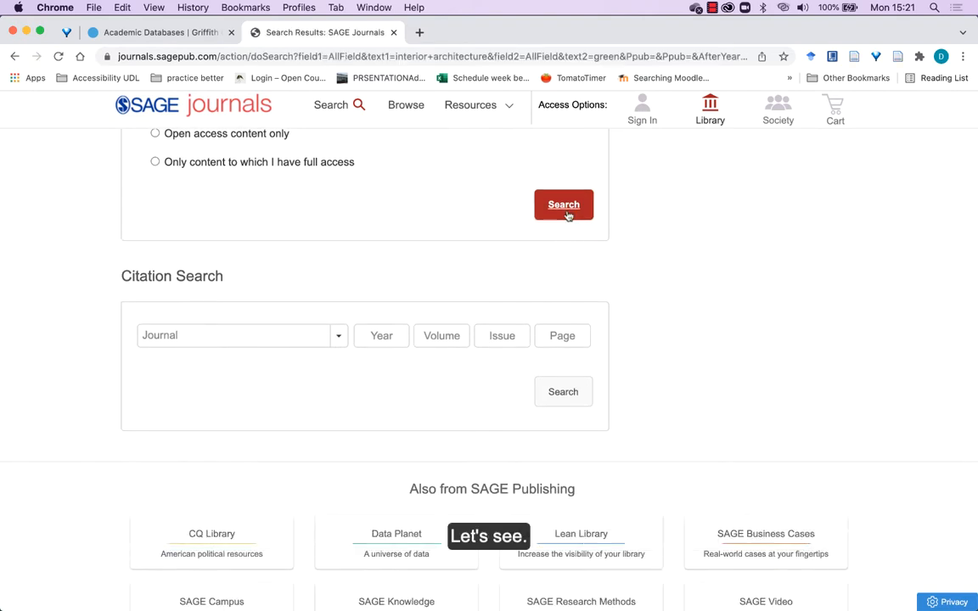
click(563, 205)
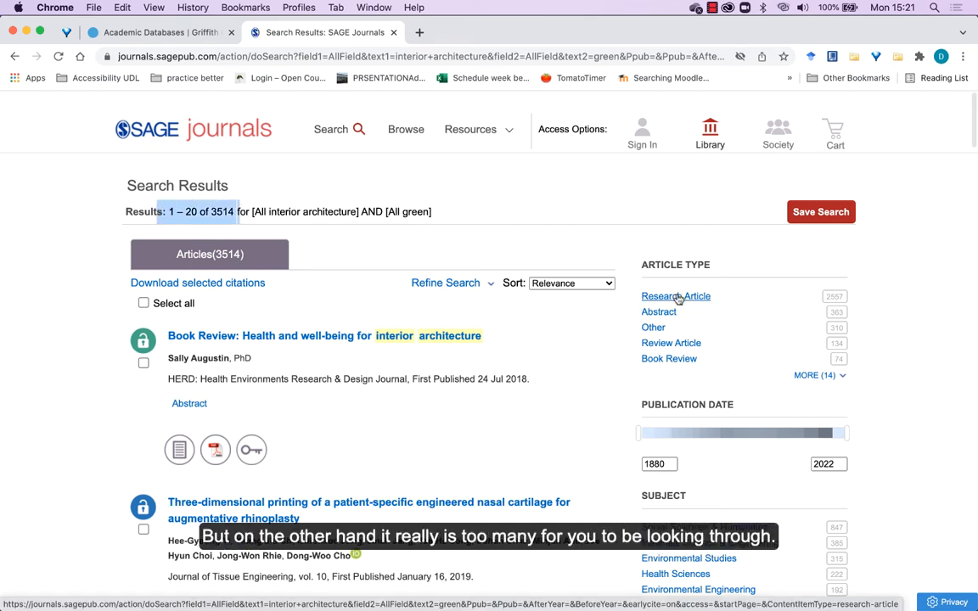
Step: Filter results to Research Article type published from 2018 onward, leaving 603
click(676, 295)
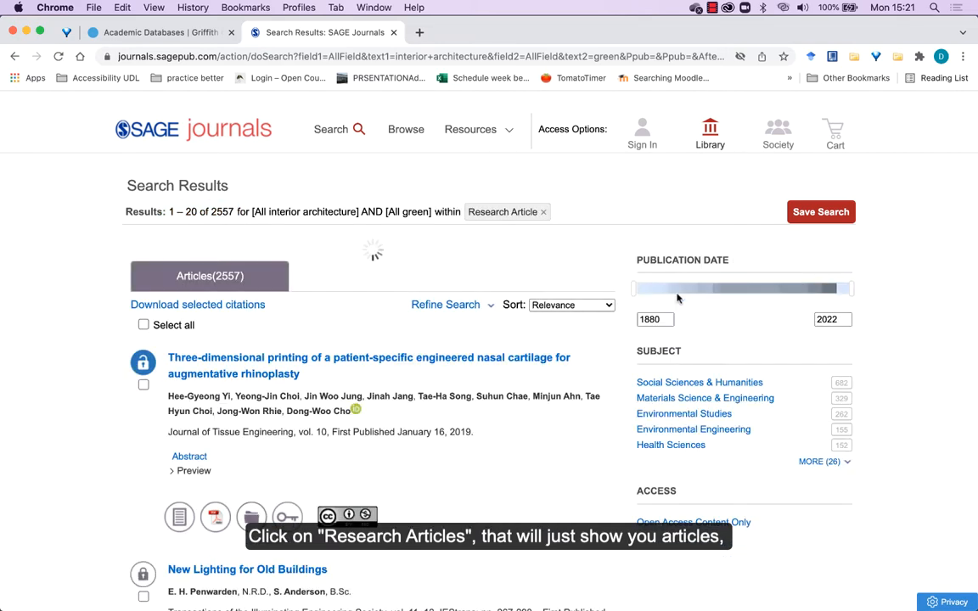
drag(635, 289, 679, 289)
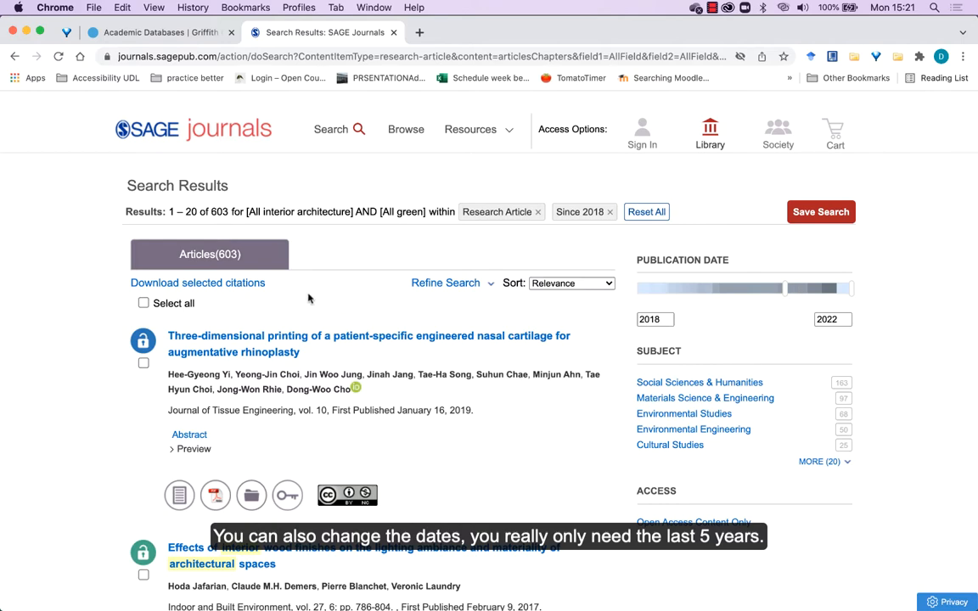
scroll(down, 3)
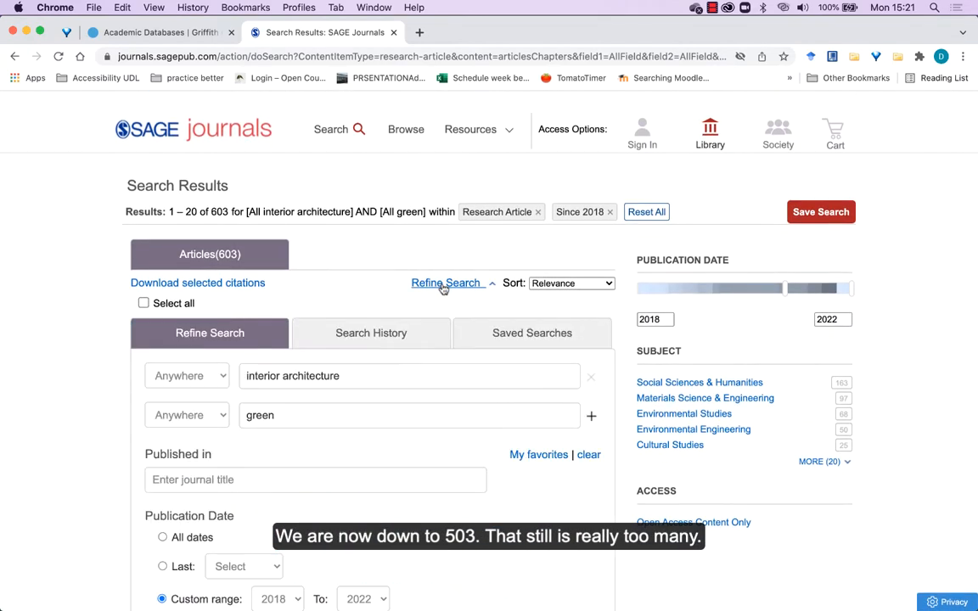
Step: Add 'schools' as the third search term and scroll the 341 results
click(592, 416)
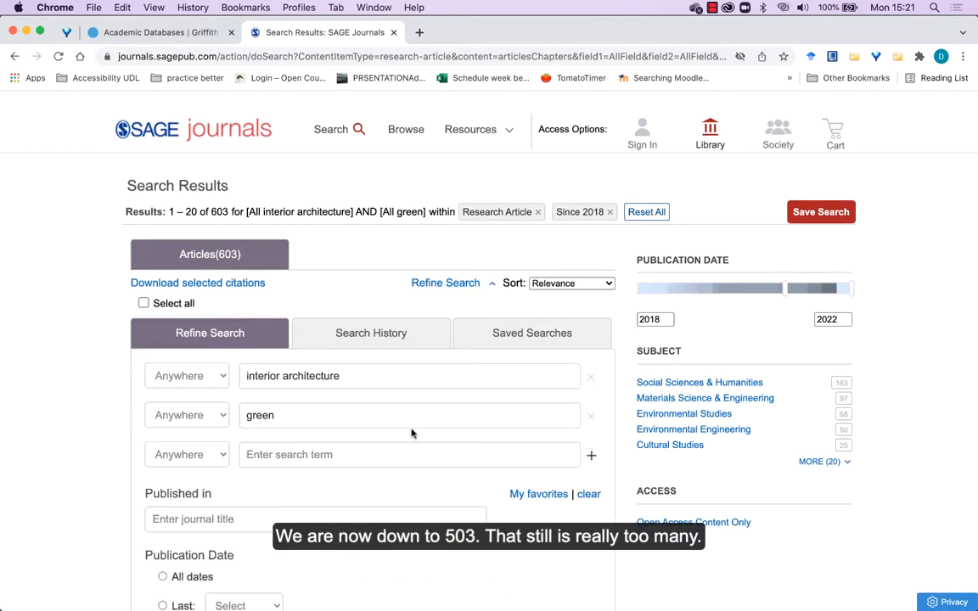
text(s)
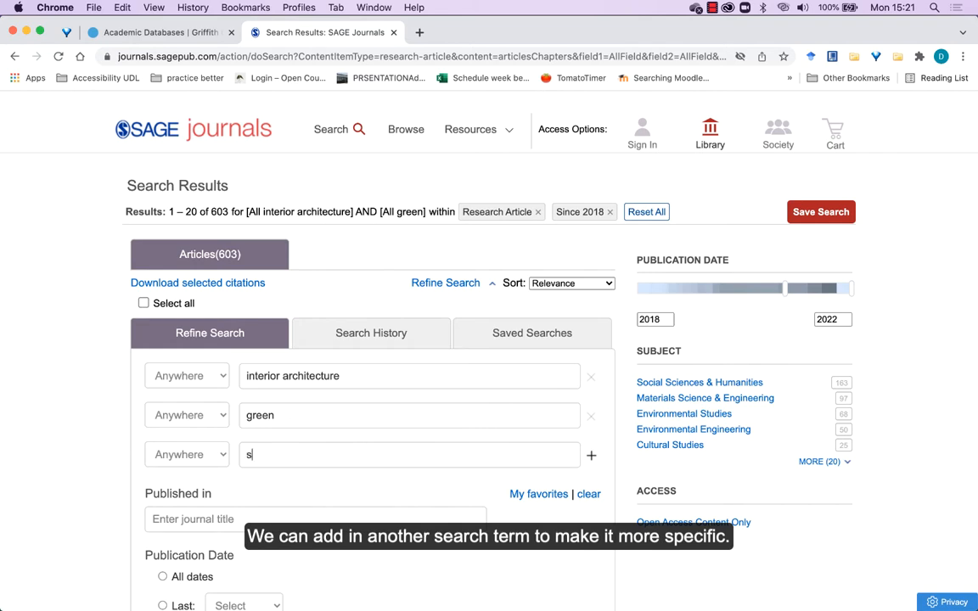
text(chools)
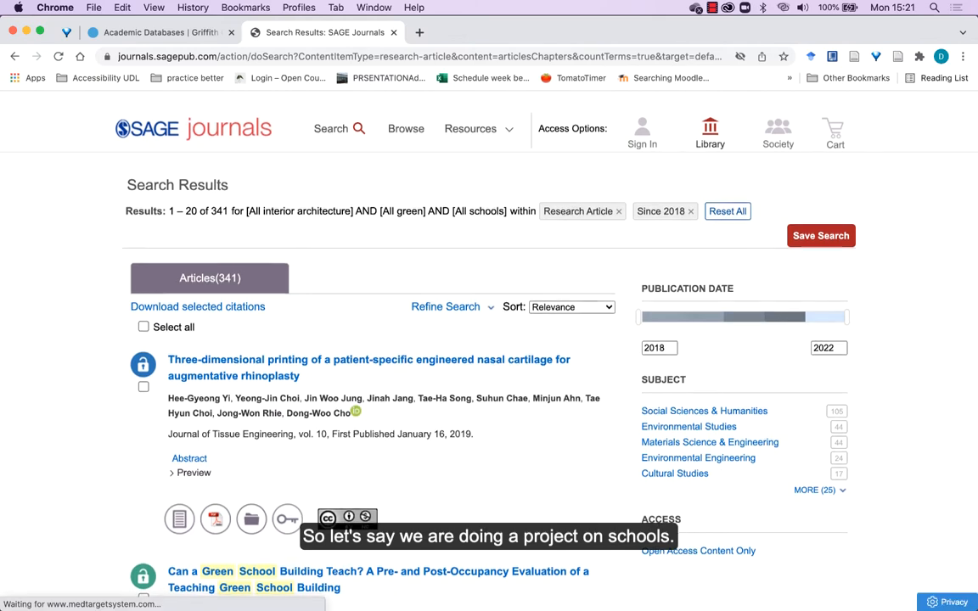
scroll(down, 3)
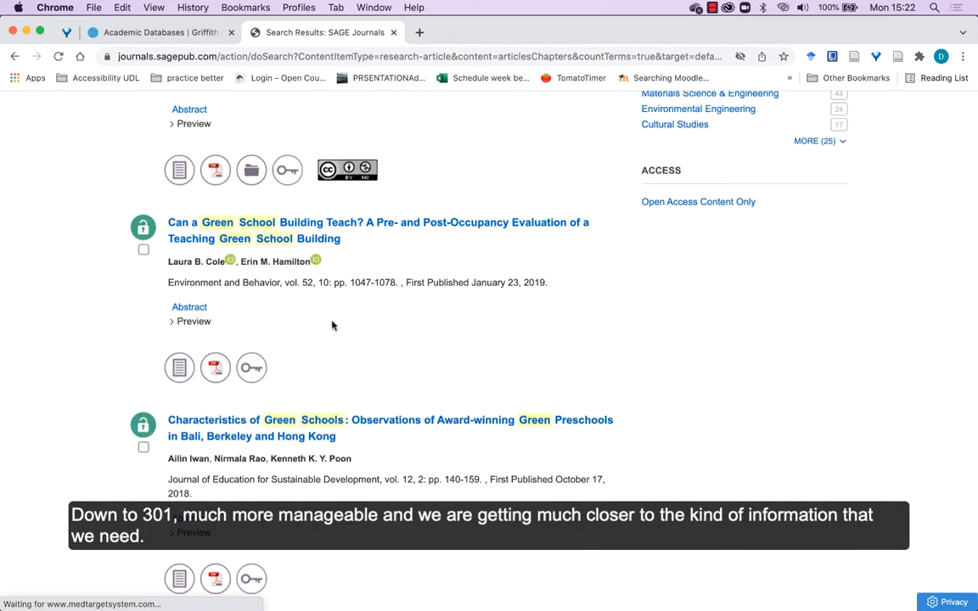
mouse_move(323, 221)
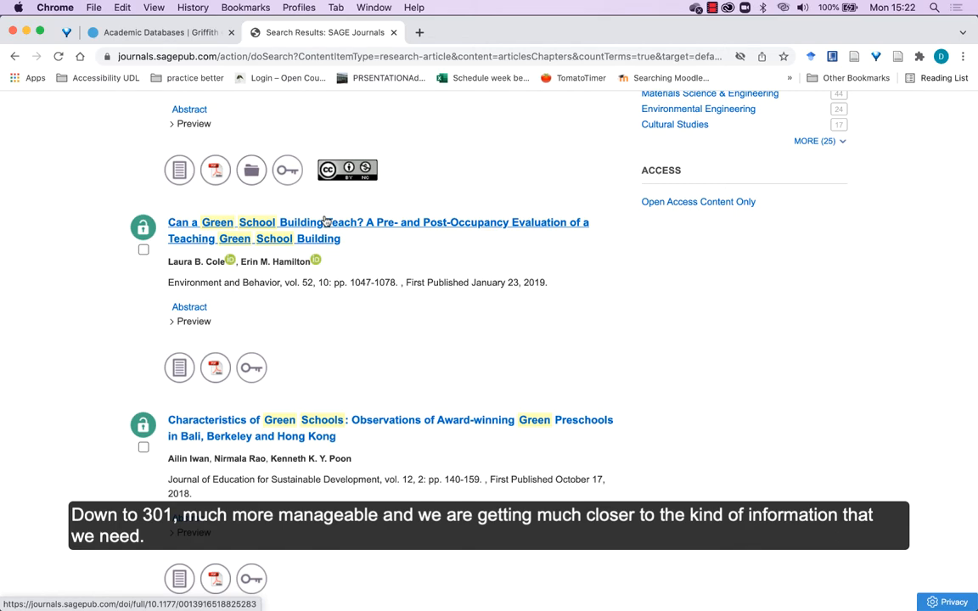
scroll(down, 3)
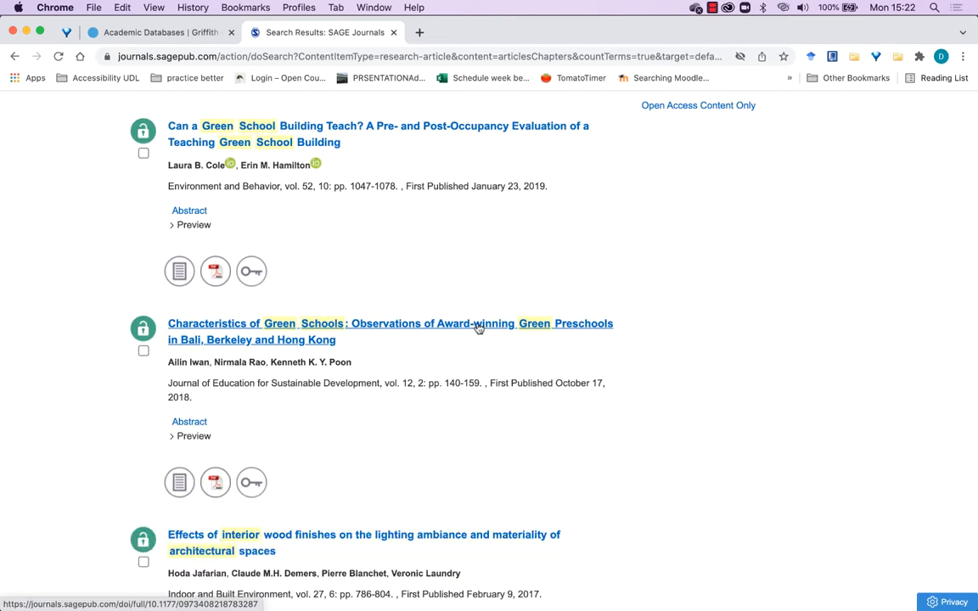
Step: Open 'Characteristics of Green Schools' and scroll through it to the References
click(390, 331)
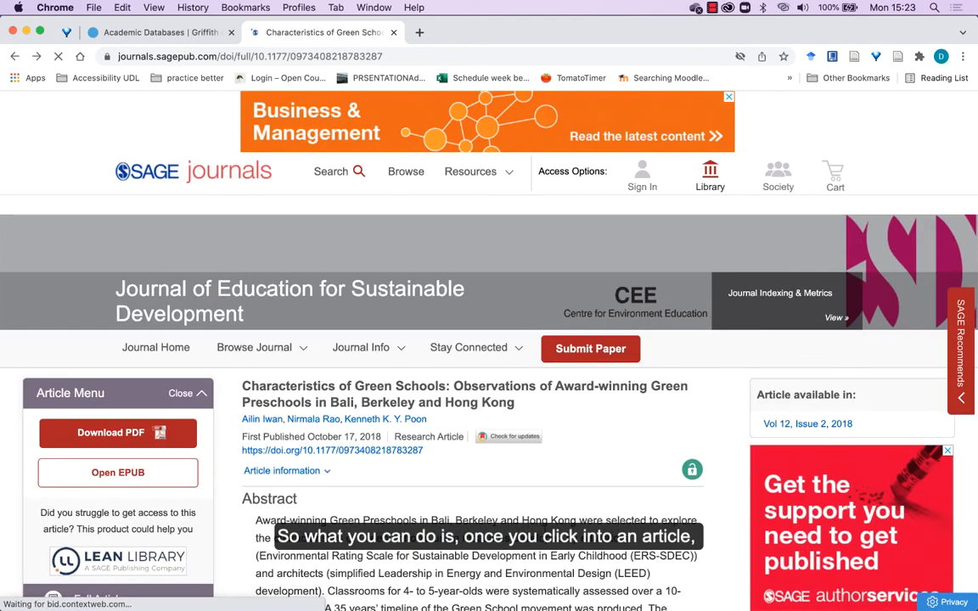
scroll(down, 3)
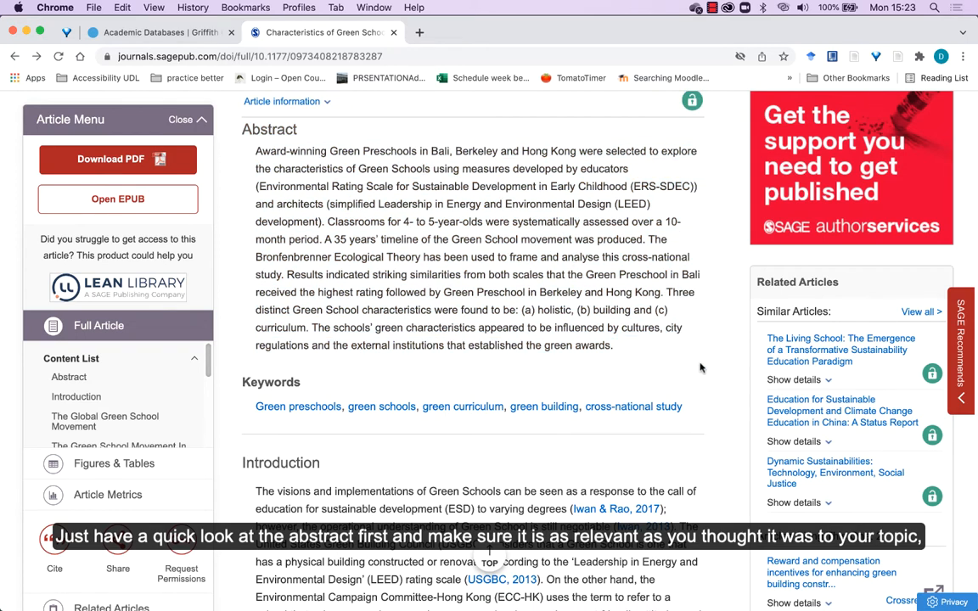
mouse_move(679, 427)
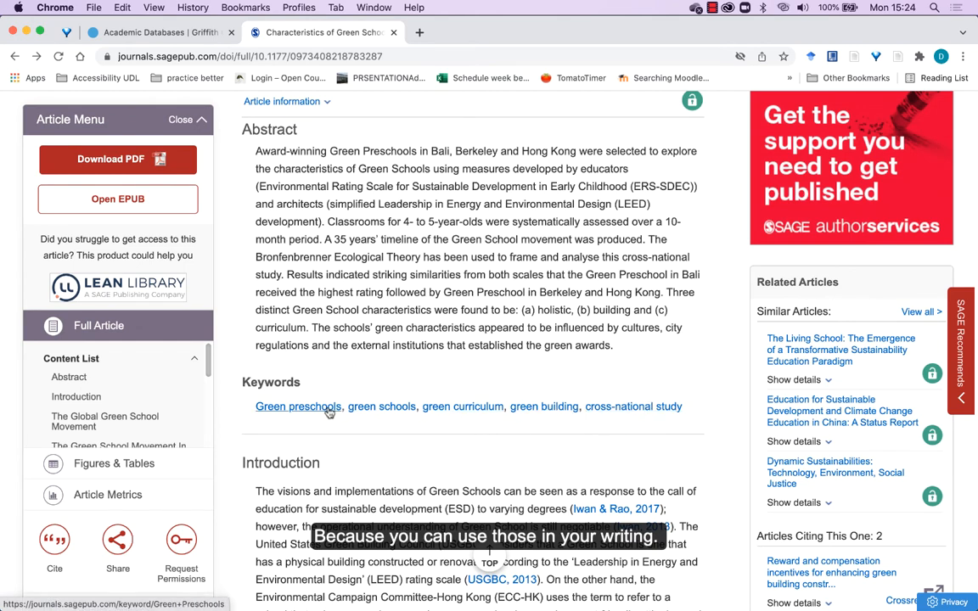
scroll(down, 3)
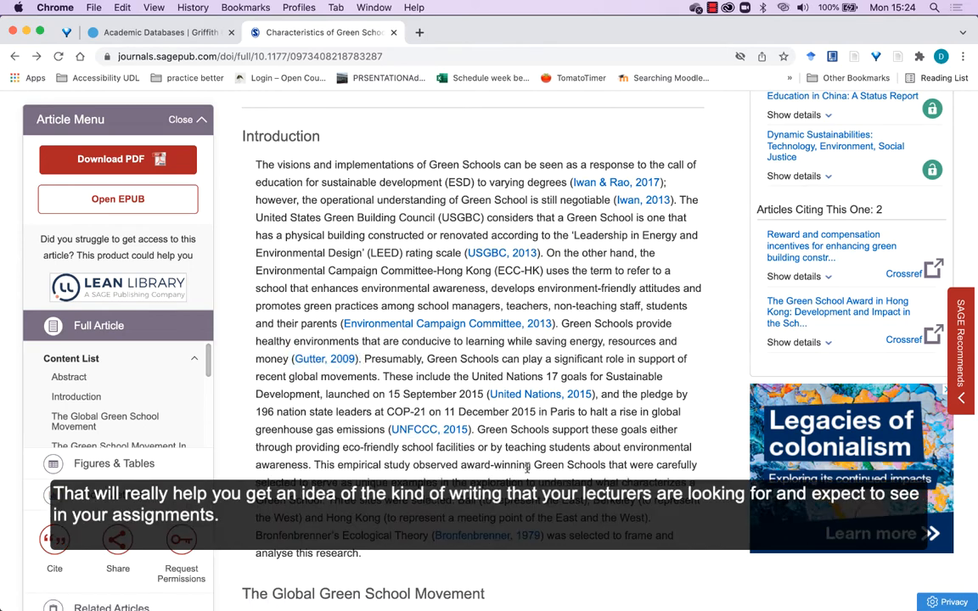
scroll(down, 3)
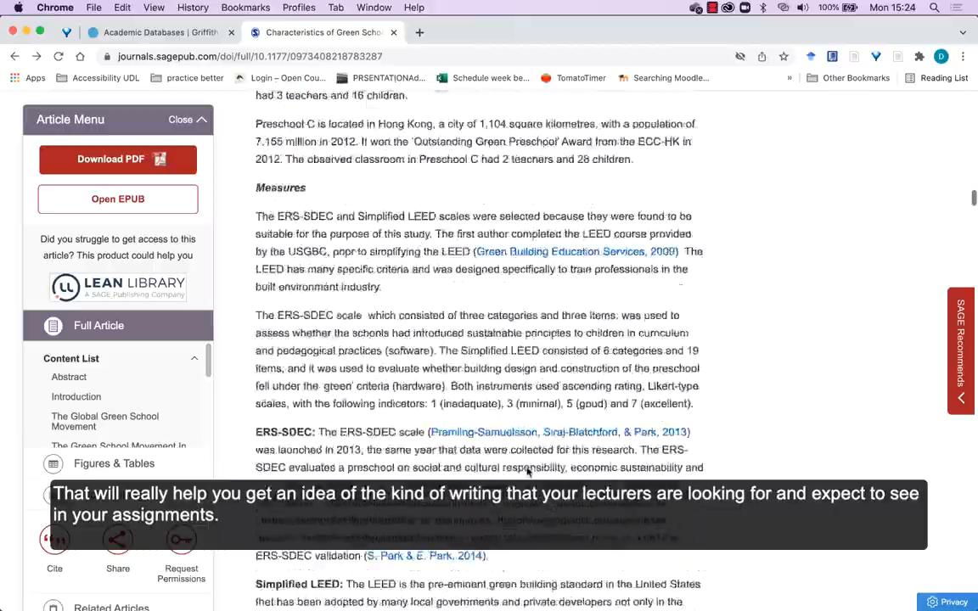
scroll(down, 3)
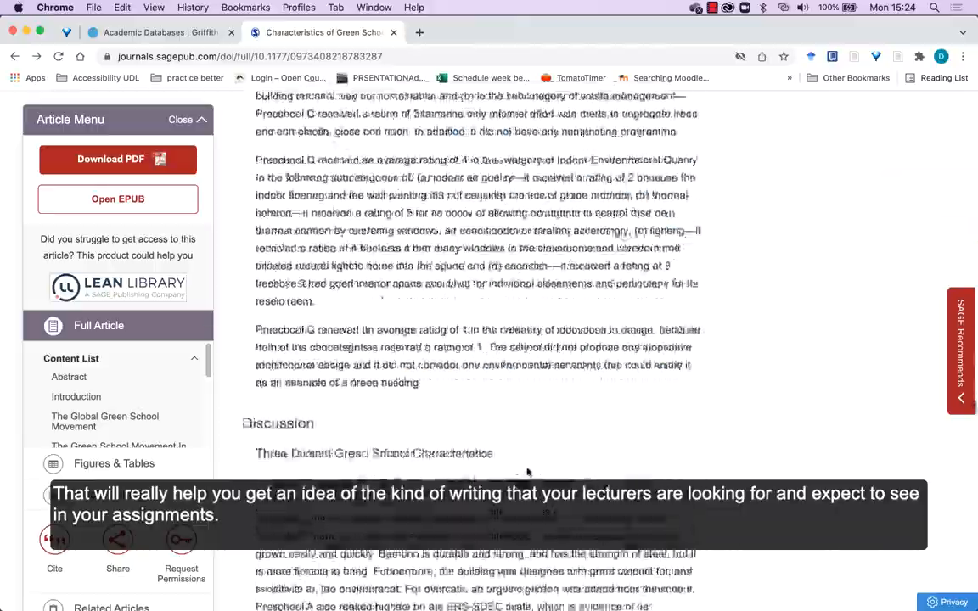
scroll(down, 3)
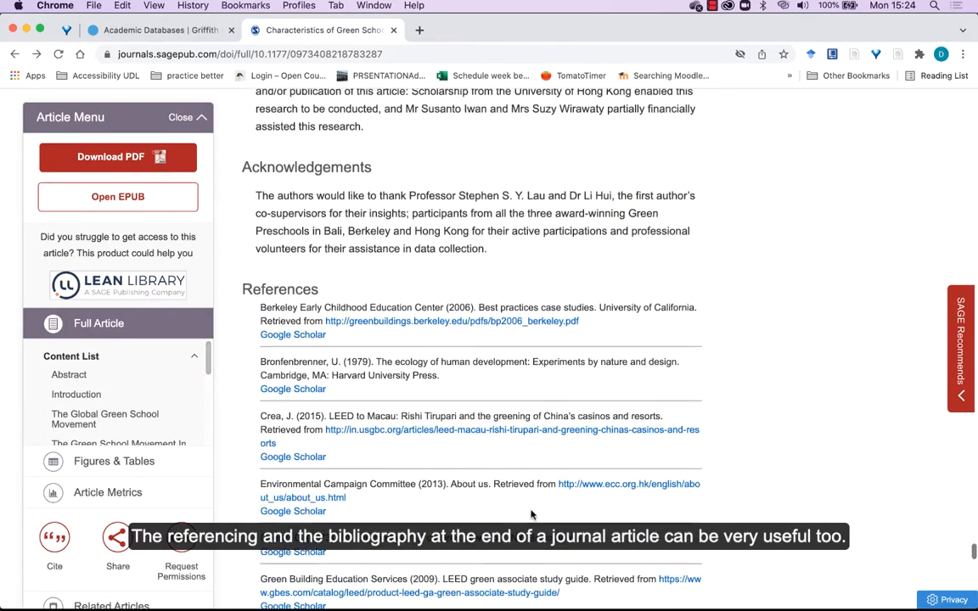
scroll(down, 3)
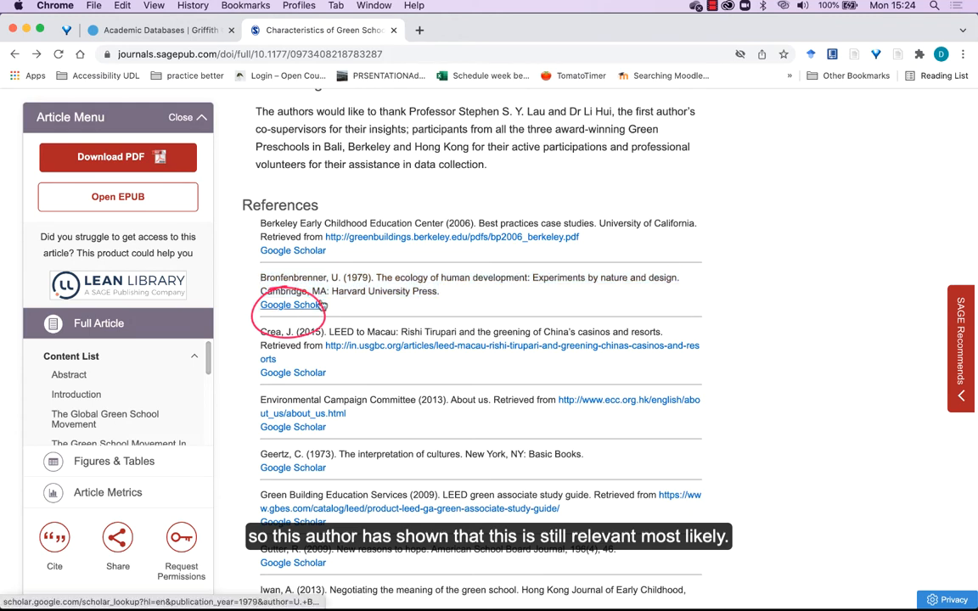
Step: Follow the Google Scholar link for Bronfenbrenner's 1979 'The ecology of human development'
click(292, 305)
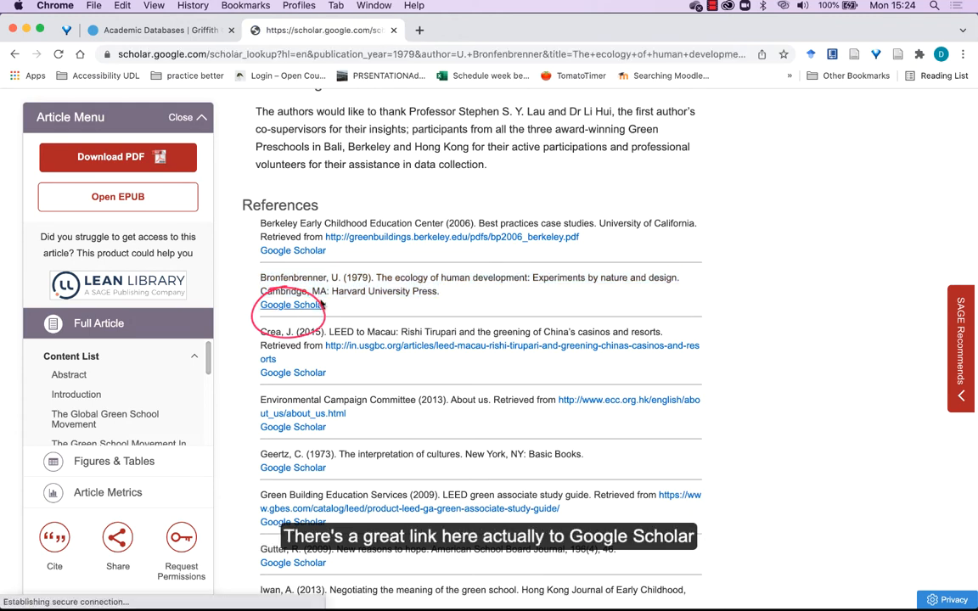
click(292, 304)
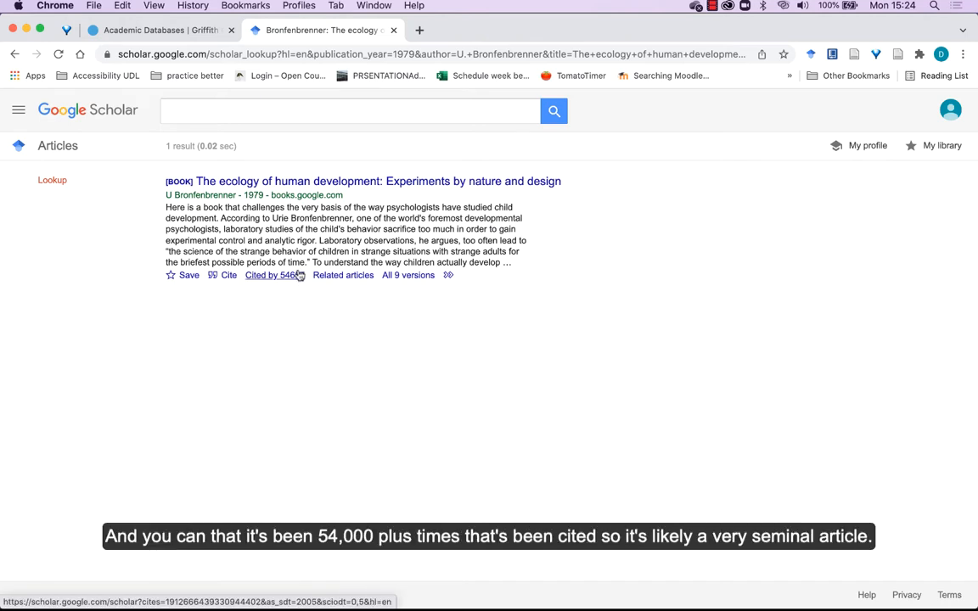
mouse_move(409, 276)
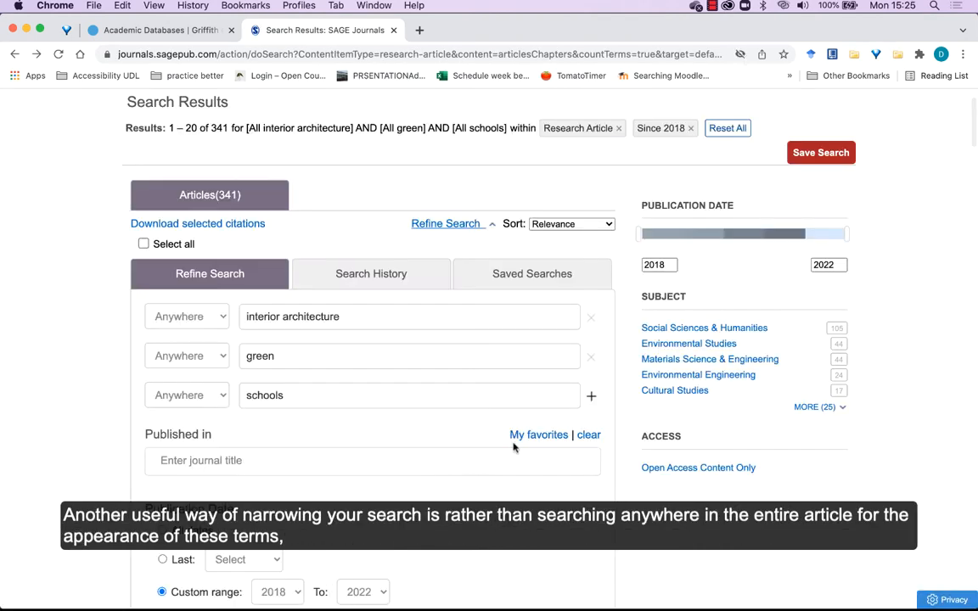
mouse_move(592, 397)
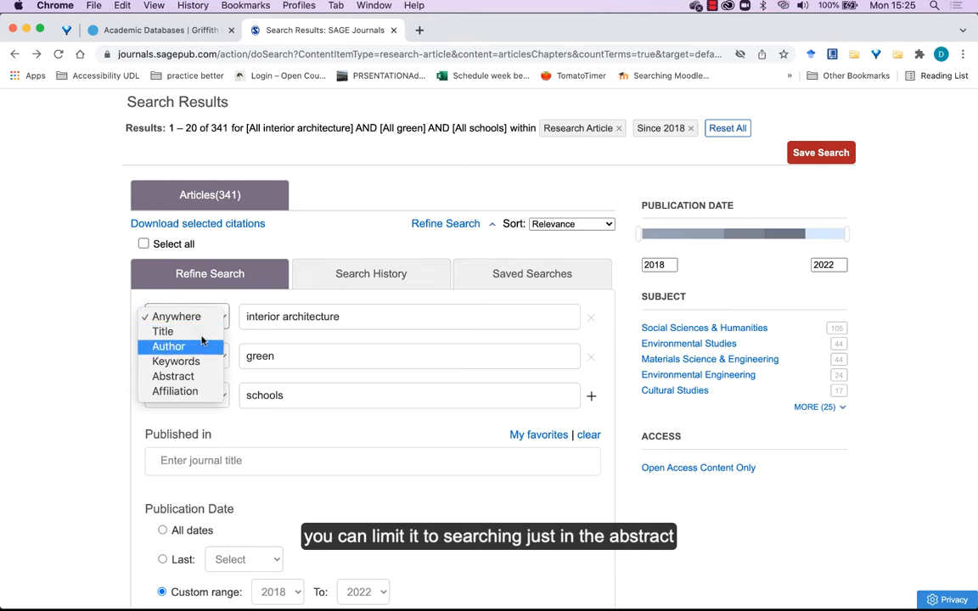
Step: Switch the 'interior architecture' field from Anywhere to Abstract, cutting results to 12
click(173, 376)
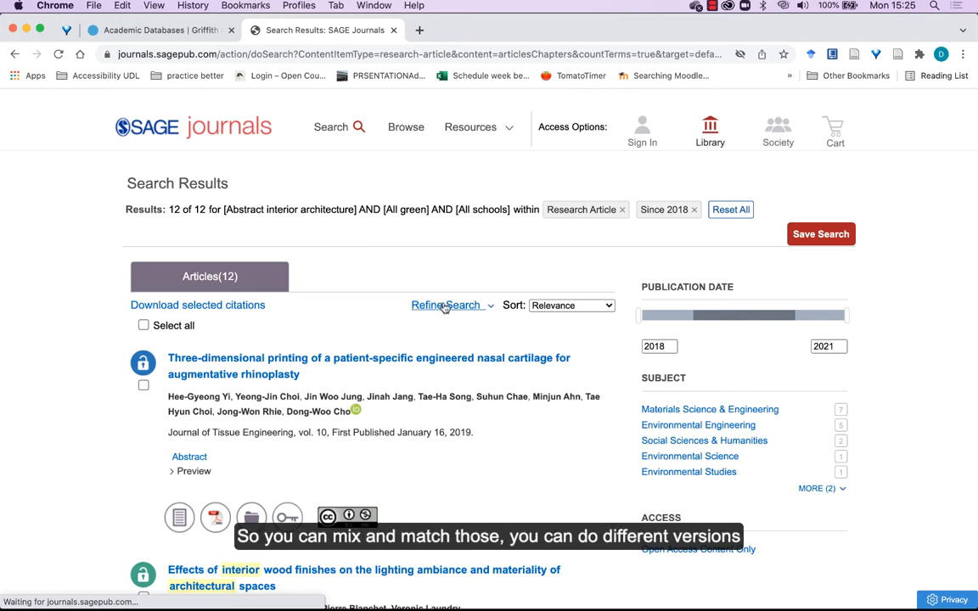
click(446, 305)
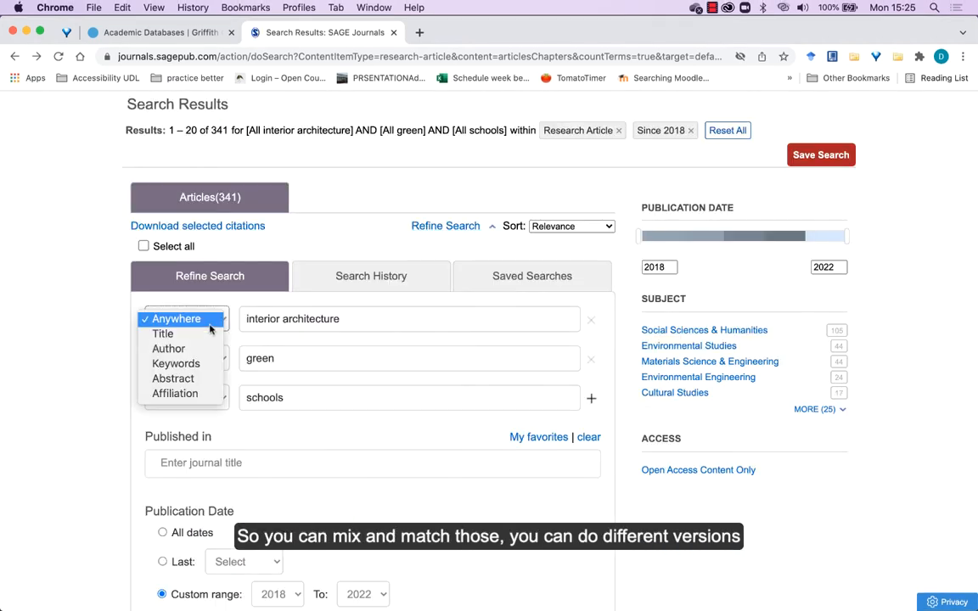
click(173, 379)
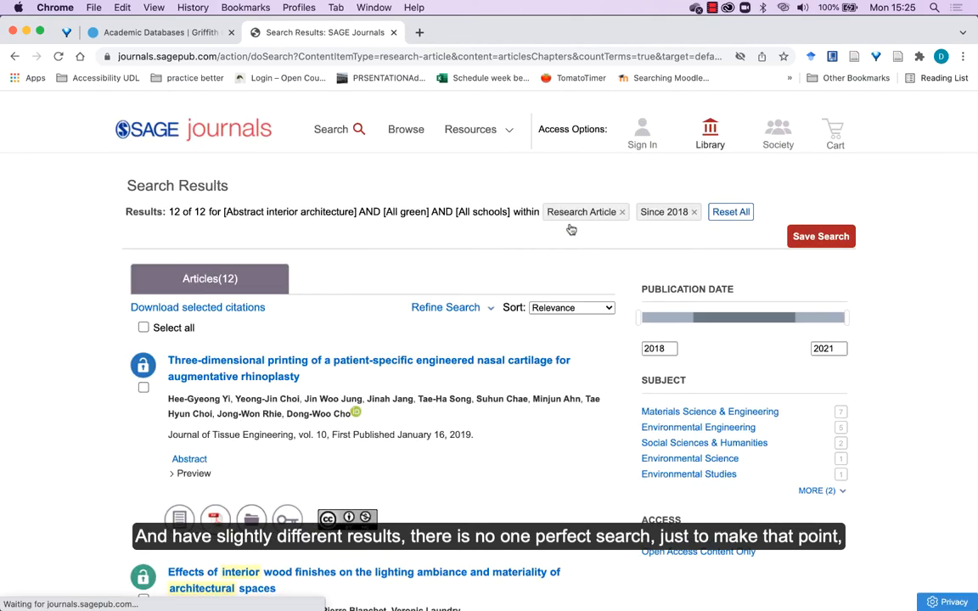
click(445, 307)
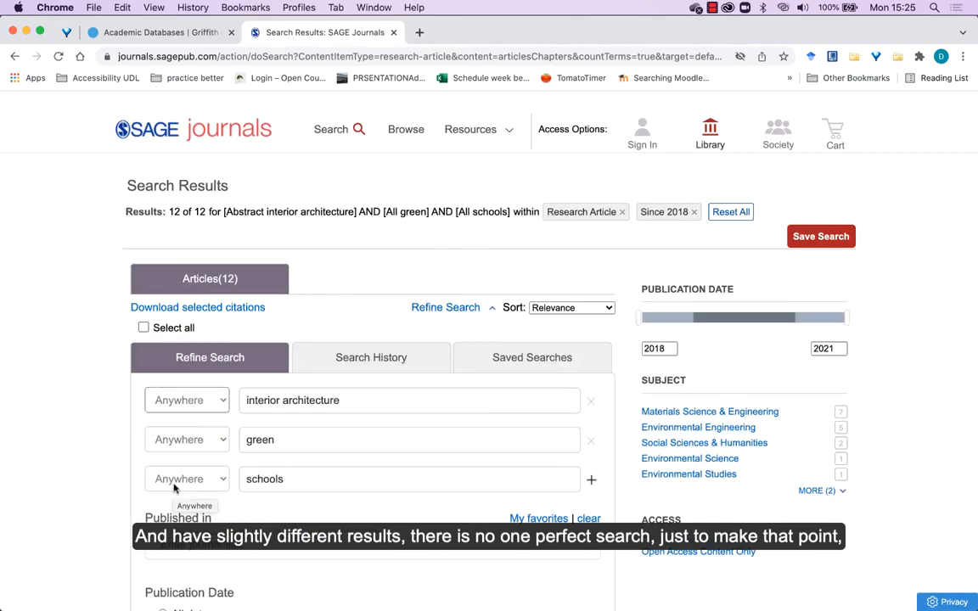